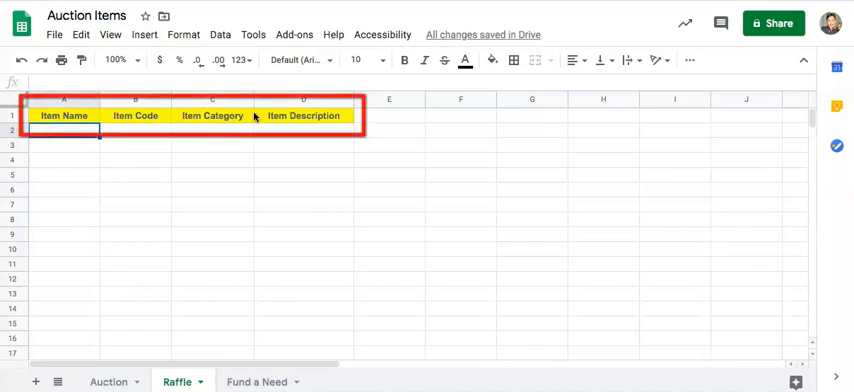
Review the Auction sheet's Item Code, Bid Increment, Starting Bid and Buy it Now price columns.
left_click(256, 380)
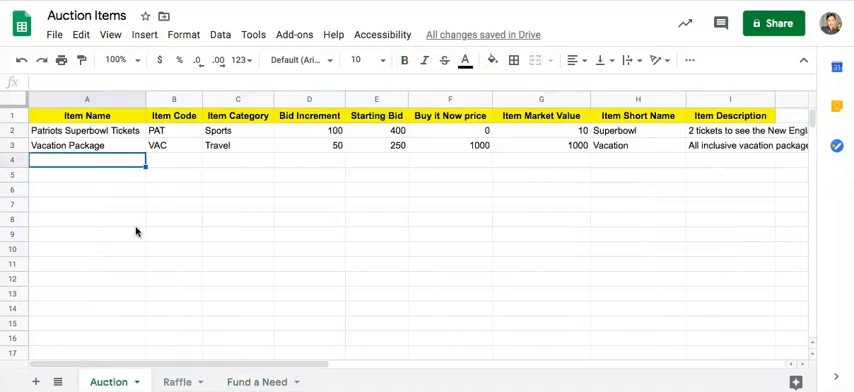
left_click(172, 98)
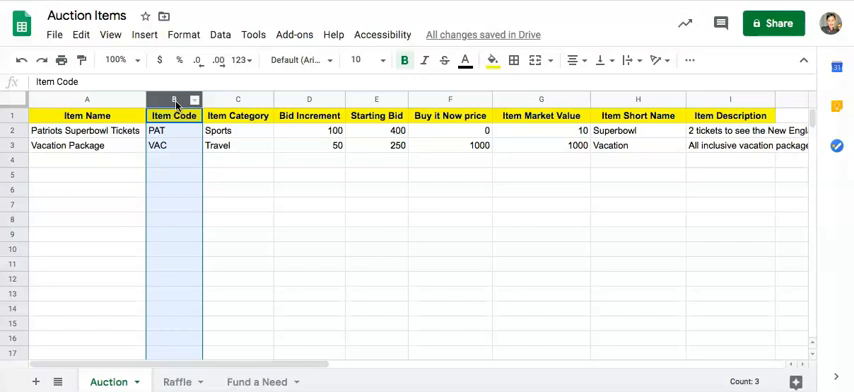
left_click(236, 98)
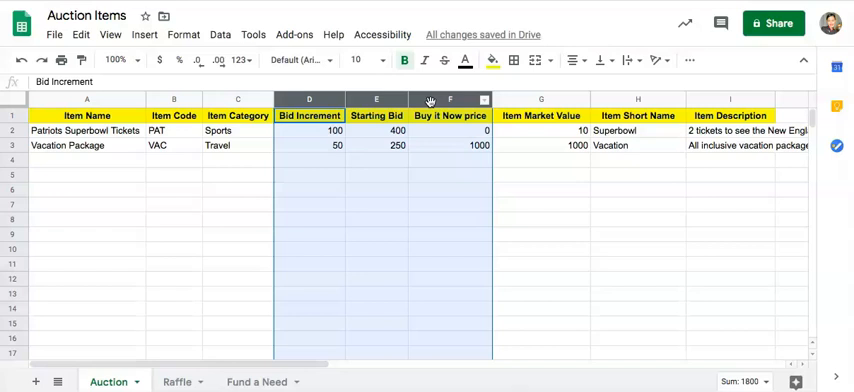
left_click(638, 98)
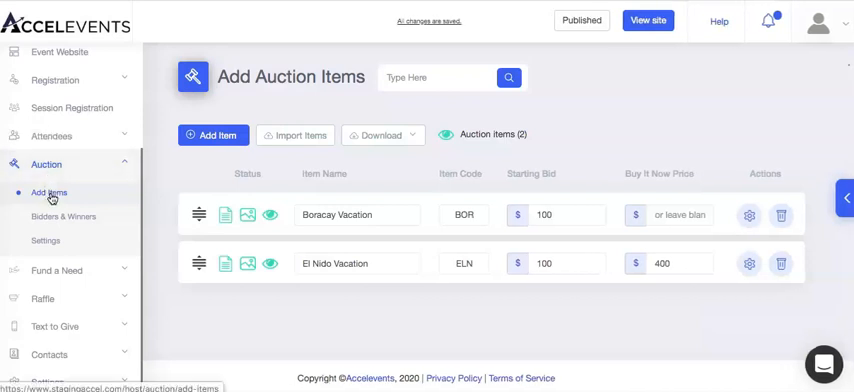
Import Silent-Auction-CSV-Upload.csv and upload its valid items to the auction.
left_click(294, 136)
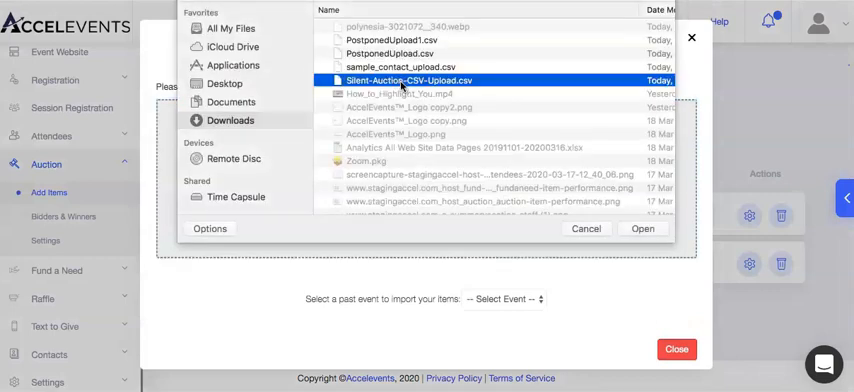
left_click(642, 228)
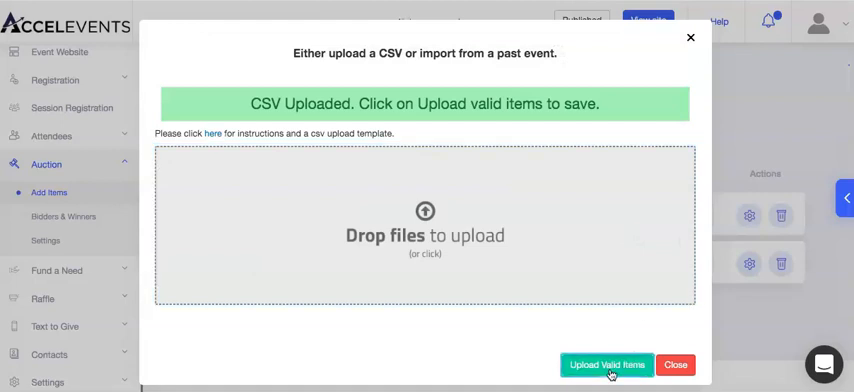
left_click(606, 364)
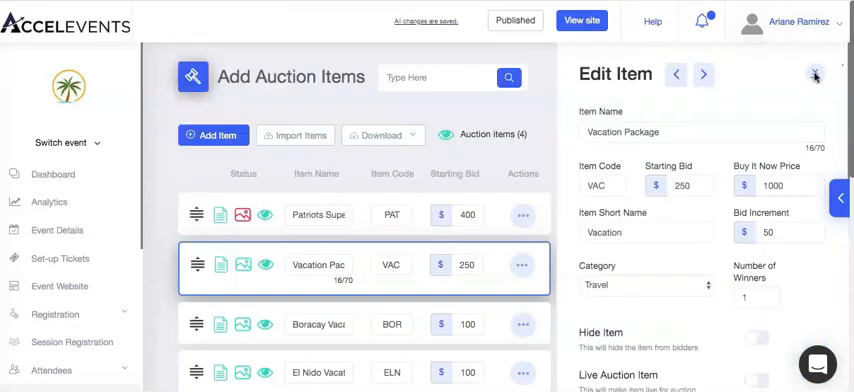
Close the Vacation Package editor to show all four auction items in the list.
left_click(816, 76)
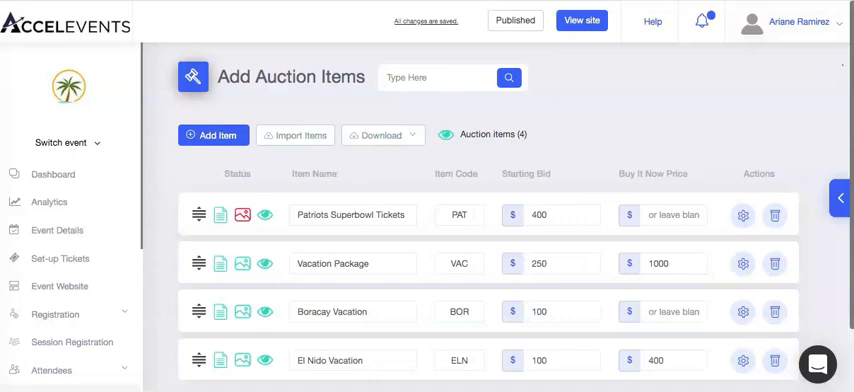